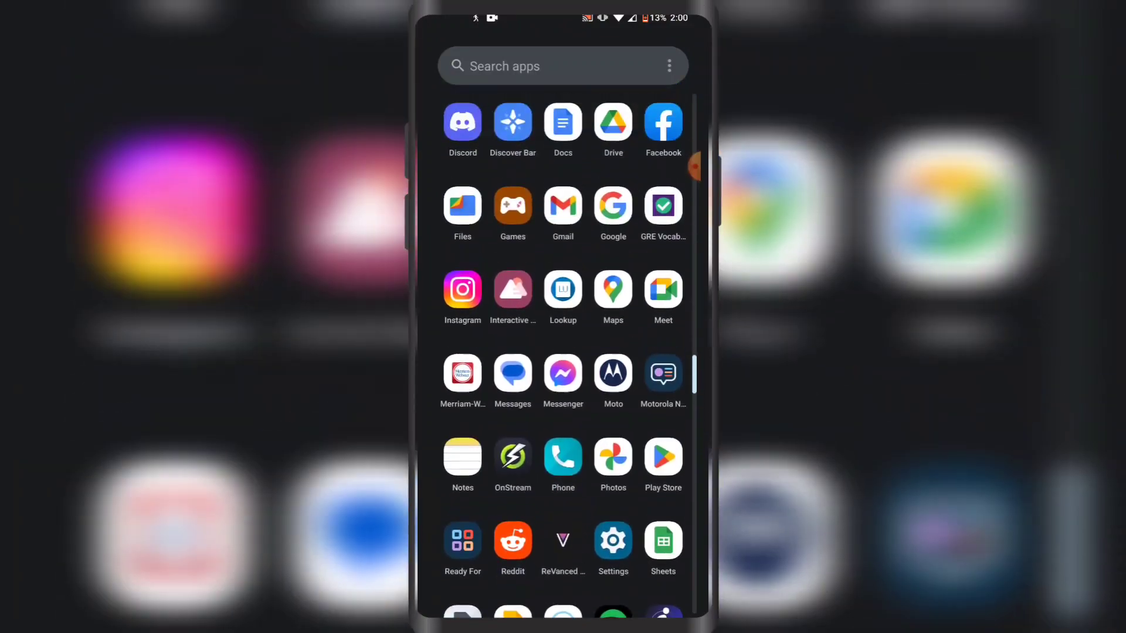
Launch Instagram, like the top feed post, and go to your own profile.
{"action": "left_click", "coordinate": [461, 291]}
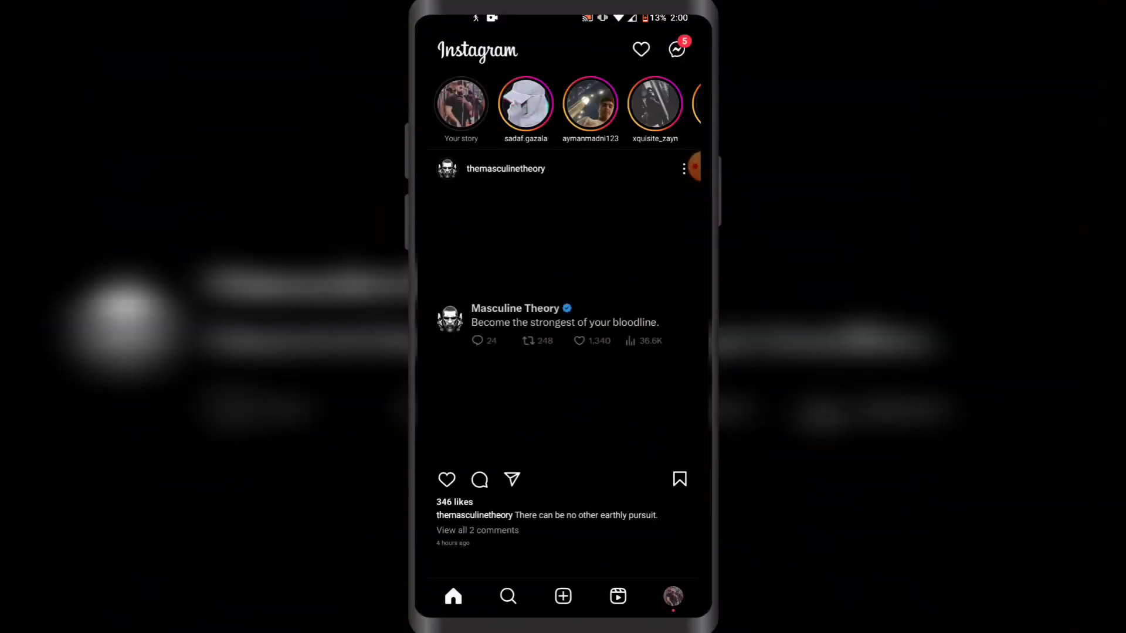
{"action": "double_click", "coordinate": [563, 322]}
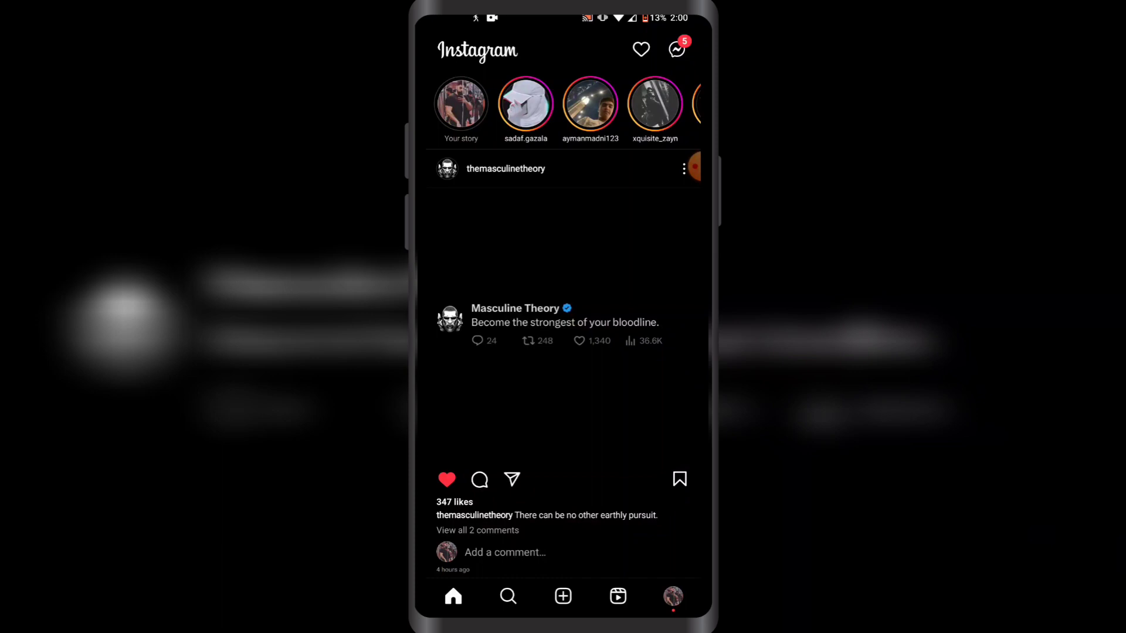
{"action": "left_click", "coordinate": [672, 596]}
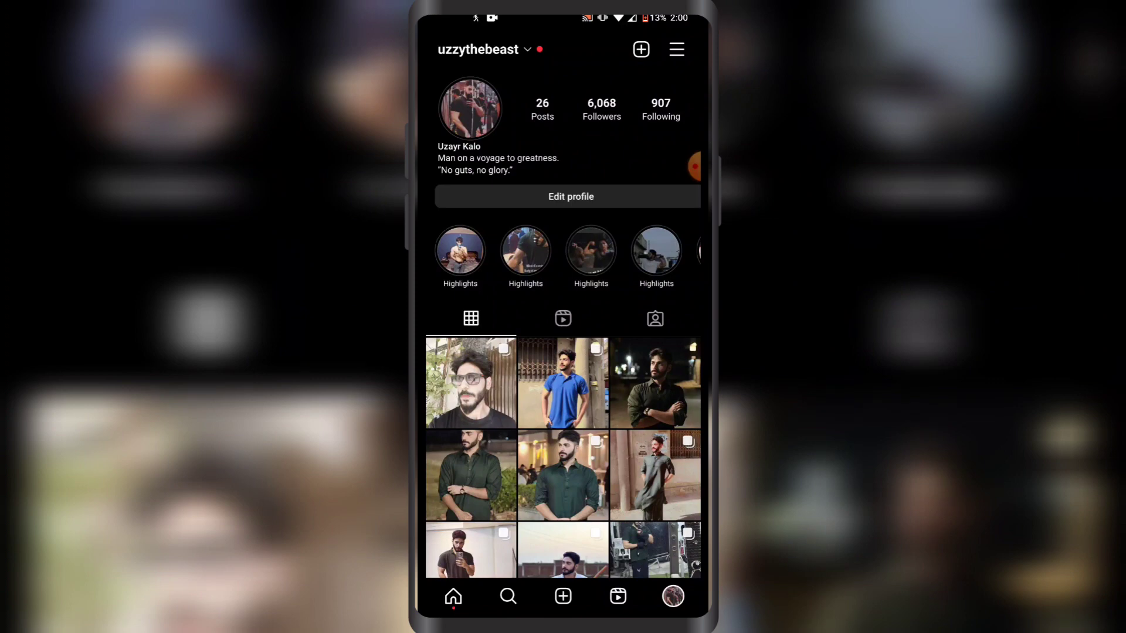
Open Settings from the profile menu and scroll the list down to Theme.
{"action": "left_click", "coordinate": [674, 49]}
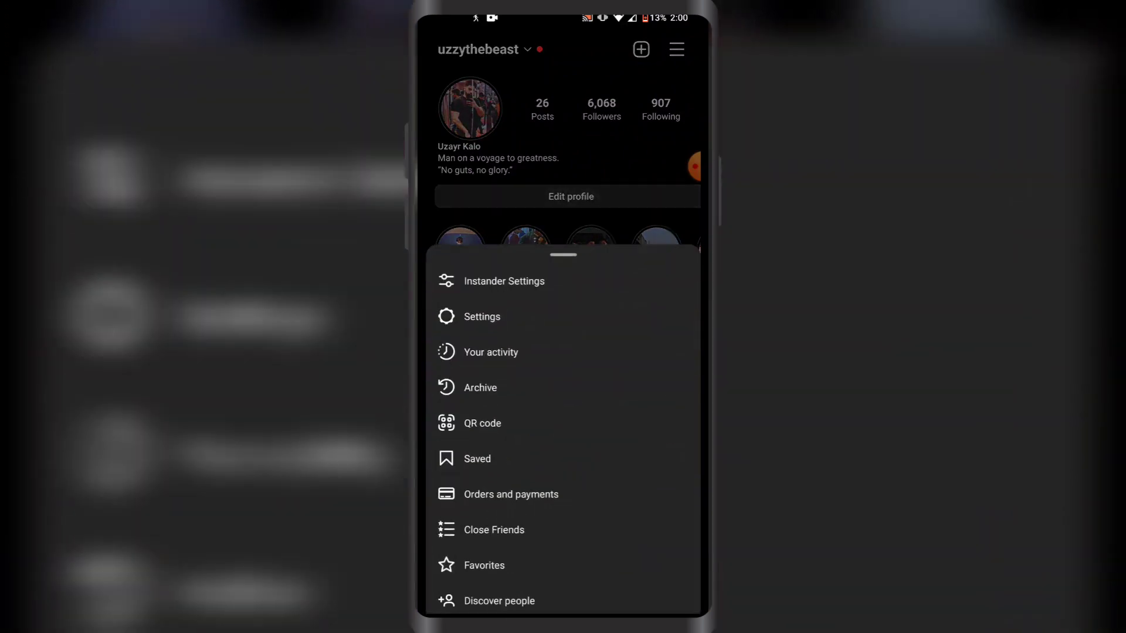
{"action": "left_click", "coordinate": [482, 317]}
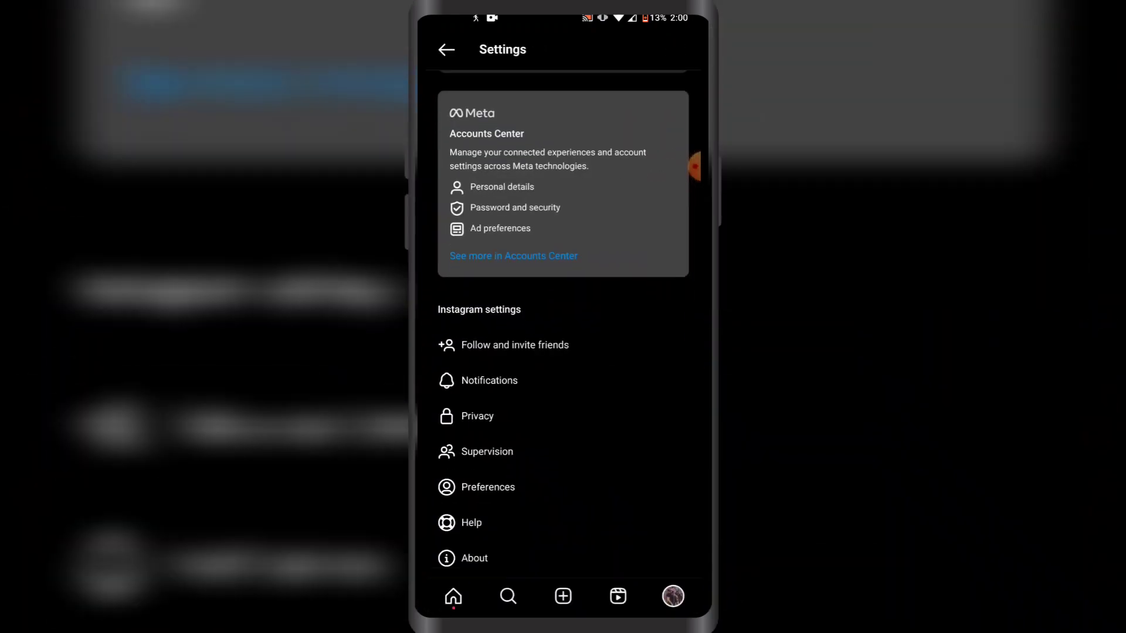
{"action": "scroll", "scroll_direction": "down", "scroll_amount": 3}
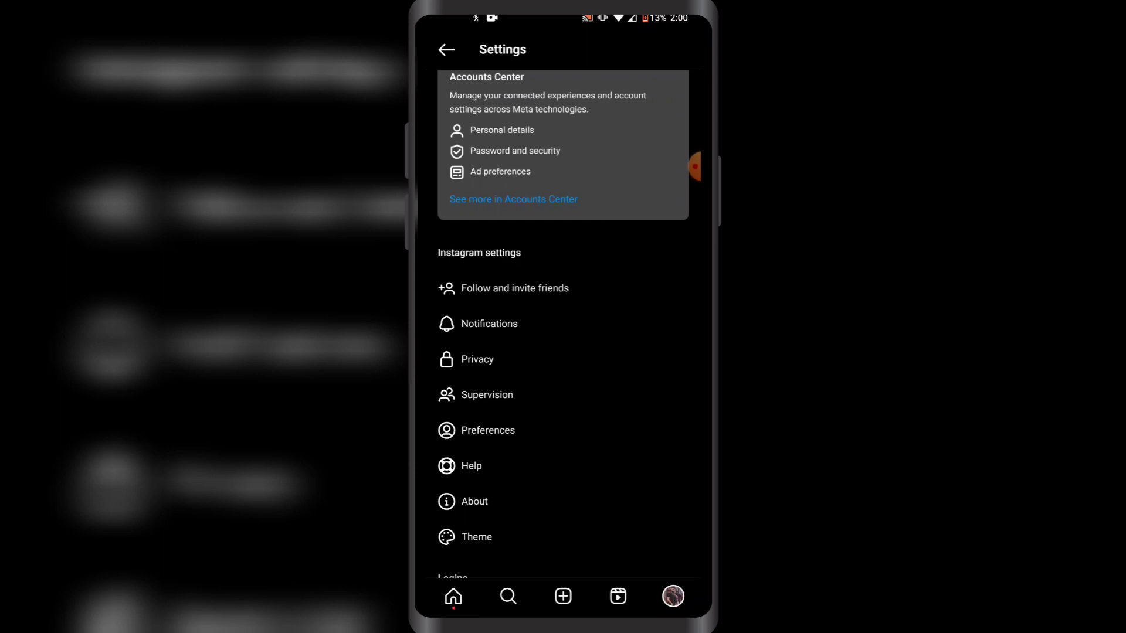
Turn on Private account under Privacy and cancel the review-followers prompt.
{"action": "left_click", "coordinate": [476, 359]}
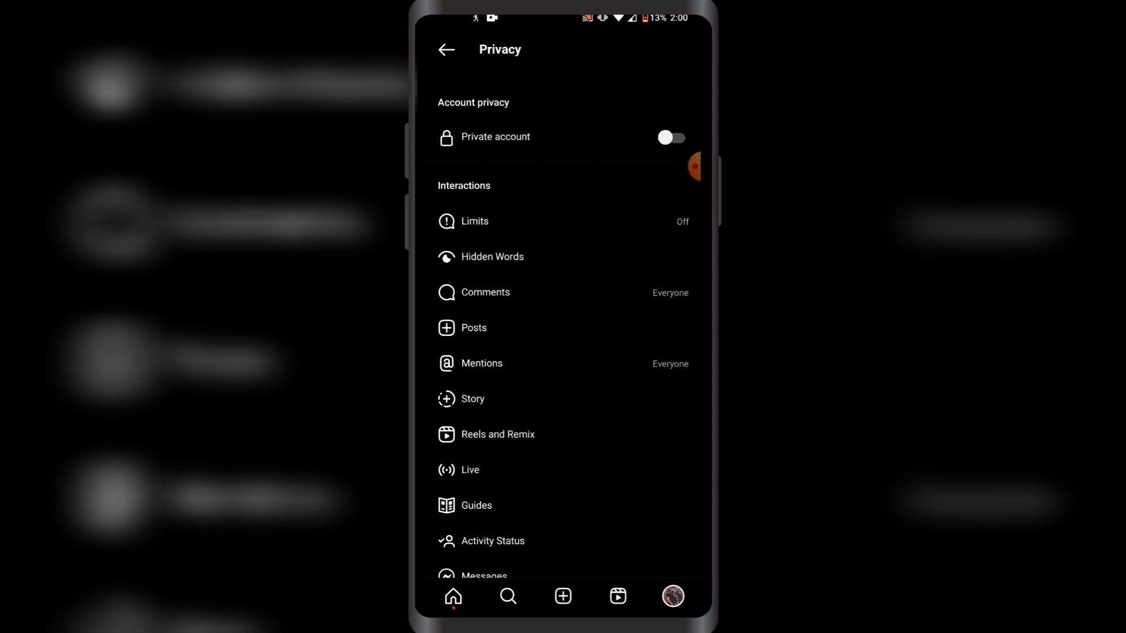
{"action": "left_click", "coordinate": [671, 137]}
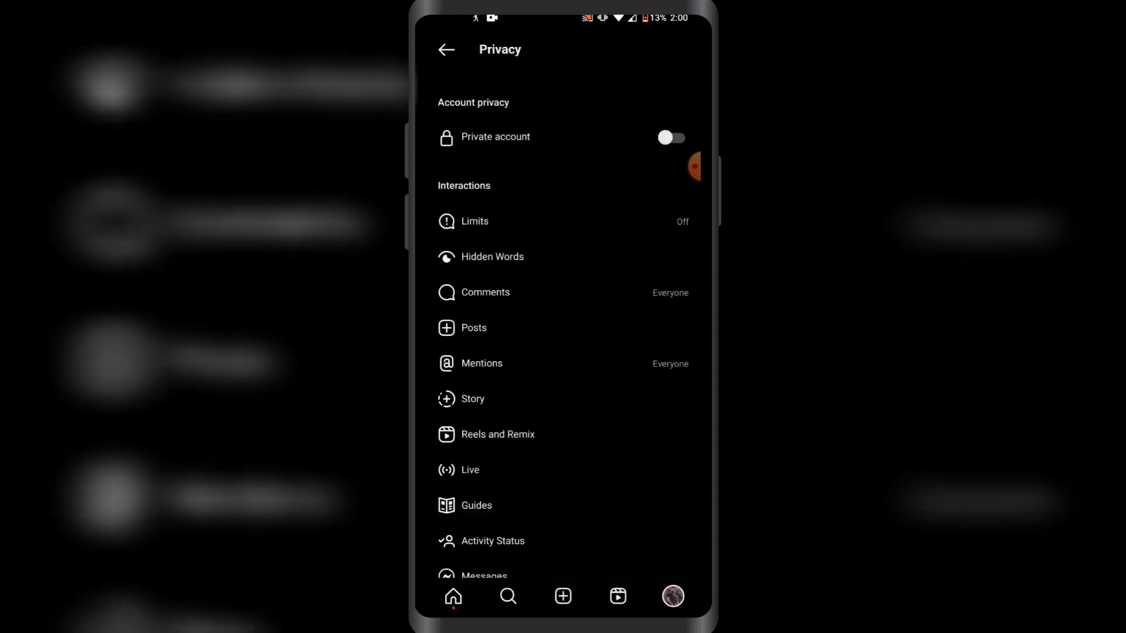
{"action": "left_click", "coordinate": [672, 137]}
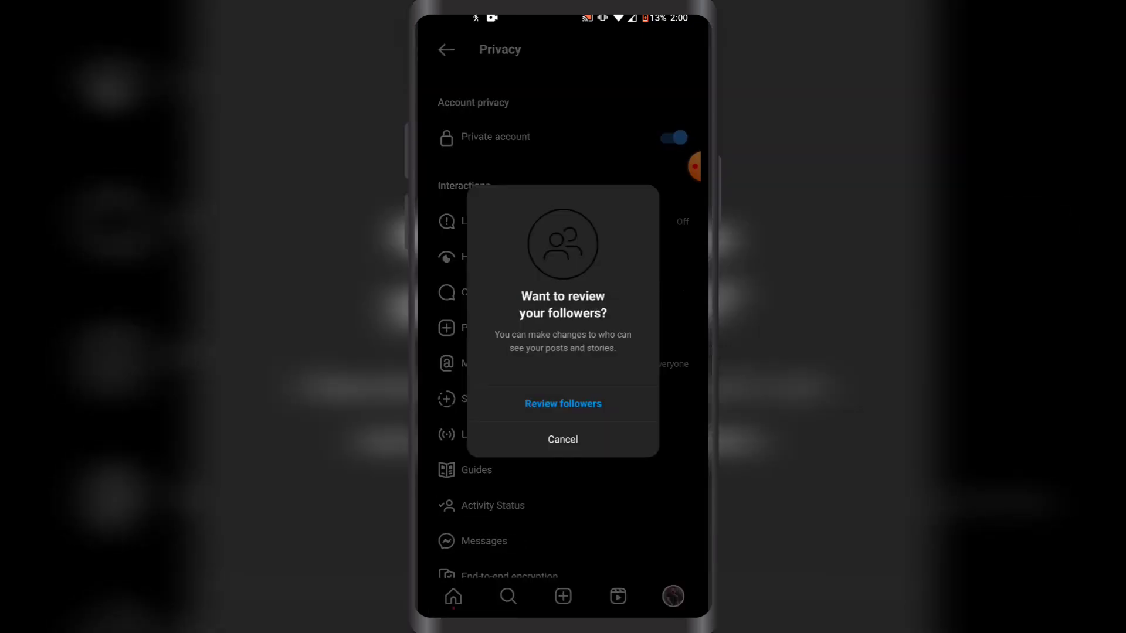
{"action": "left_click", "coordinate": [563, 439]}
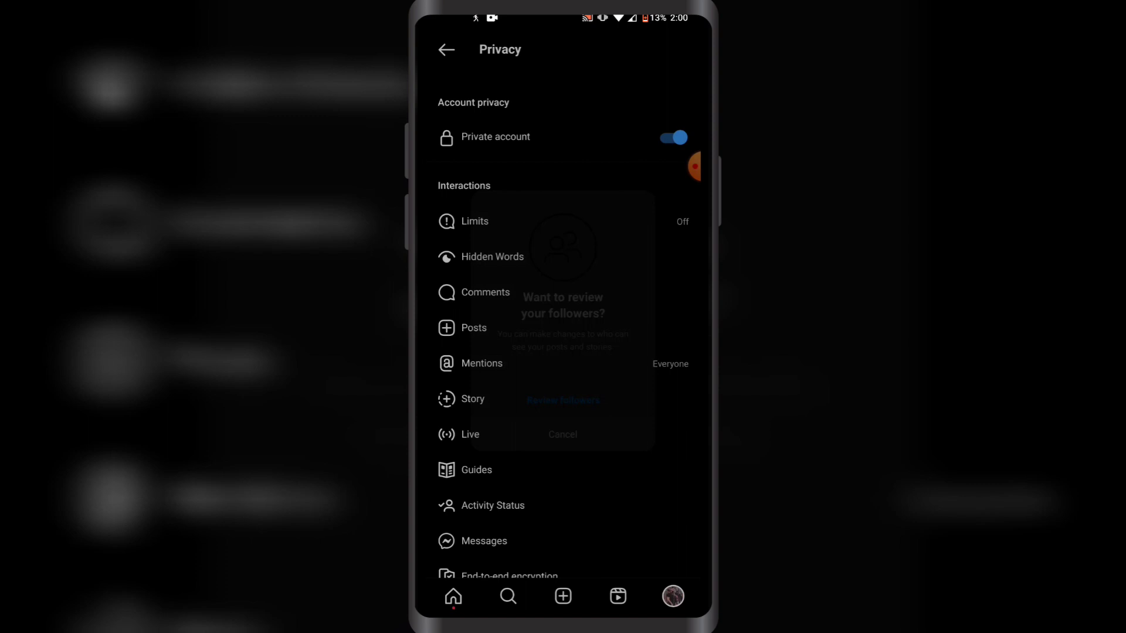
{"action": "left_click", "coordinate": [446, 49]}
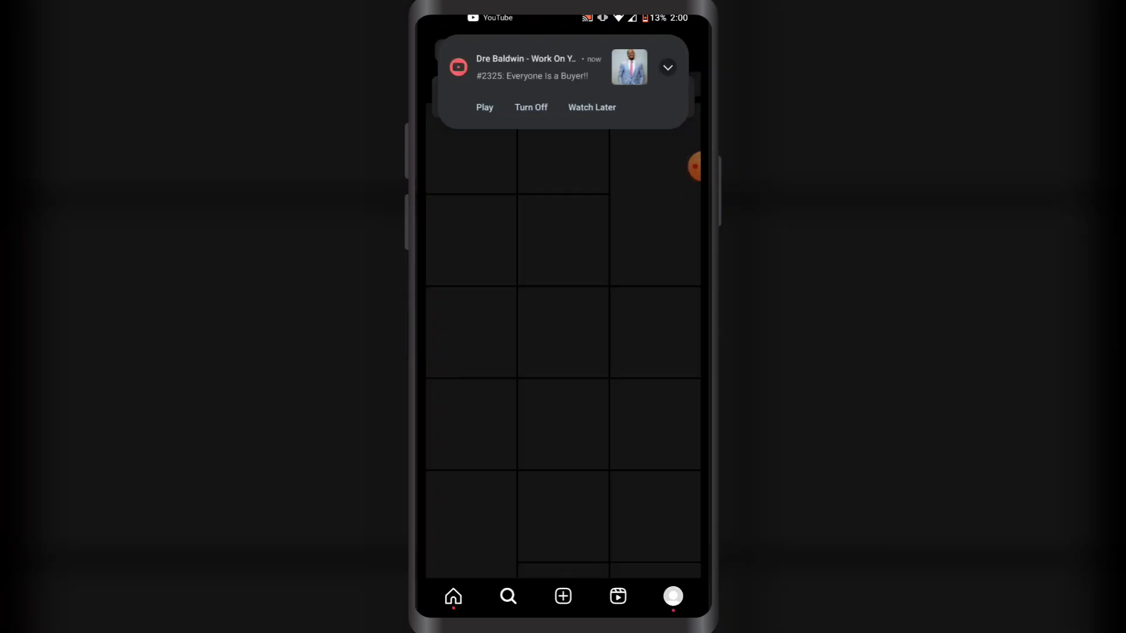
Search for the account 'uzzythebeast' from the other account.
{"action": "left_click", "coordinate": [507, 596]}
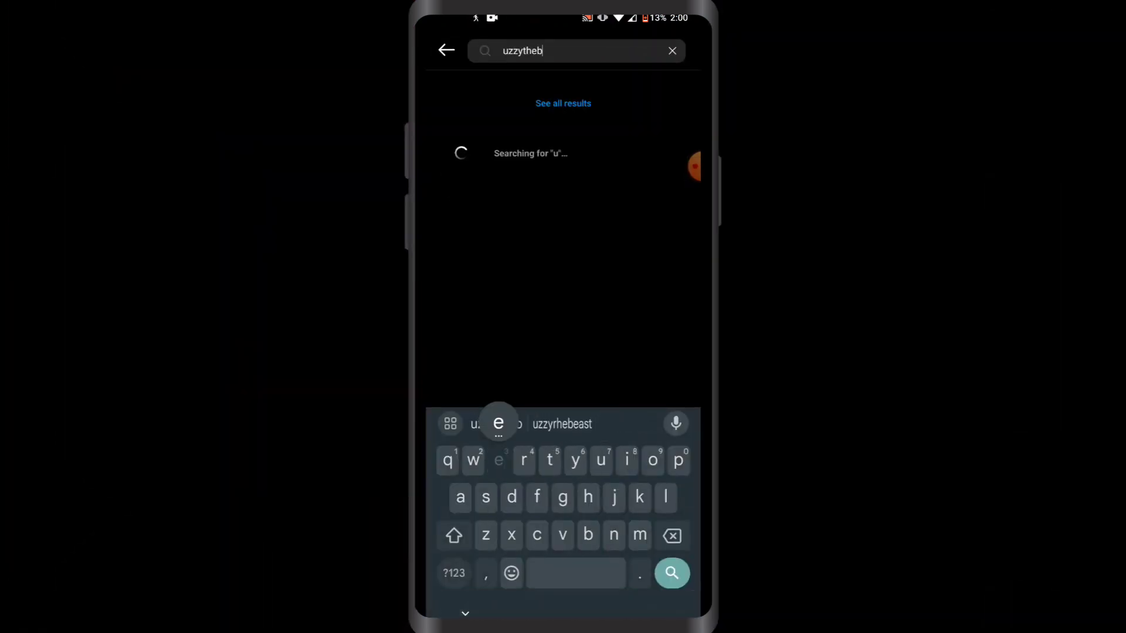
{"action": "left_click", "coordinate": [671, 573]}
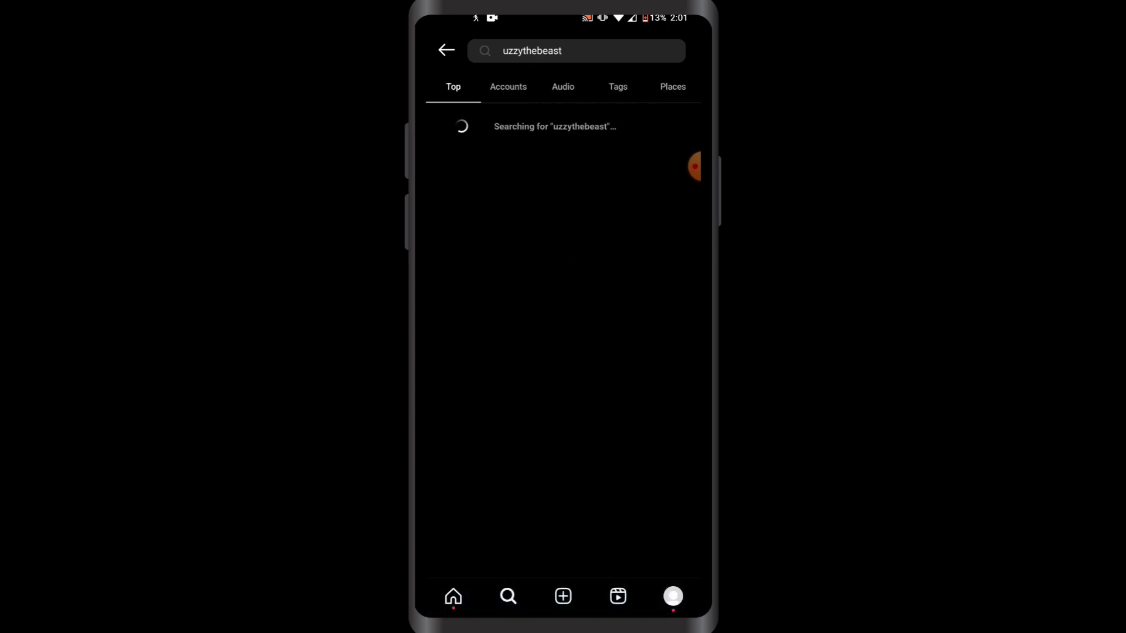